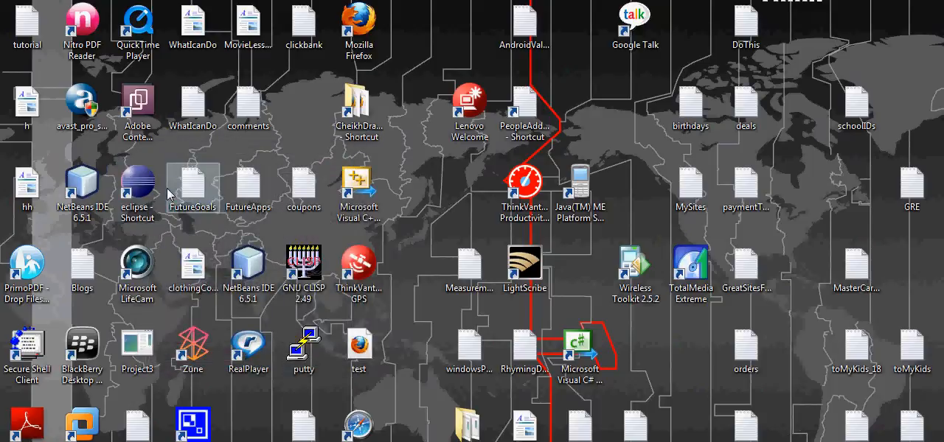
{"action": "mouse_move", "coordinate": [168, 194]}
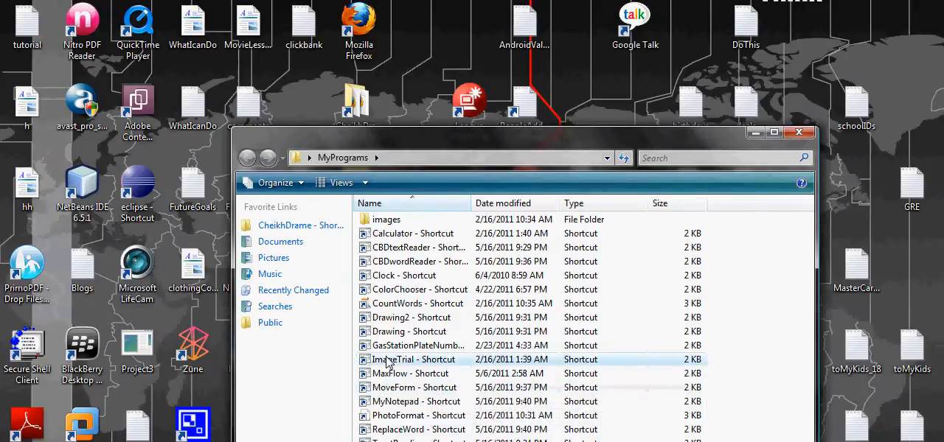
Run the ImageTrial example from the MyPrograms folder, then bring up Visual C# 2008 Express.
{"action": "double_click", "coordinate": [412, 359]}
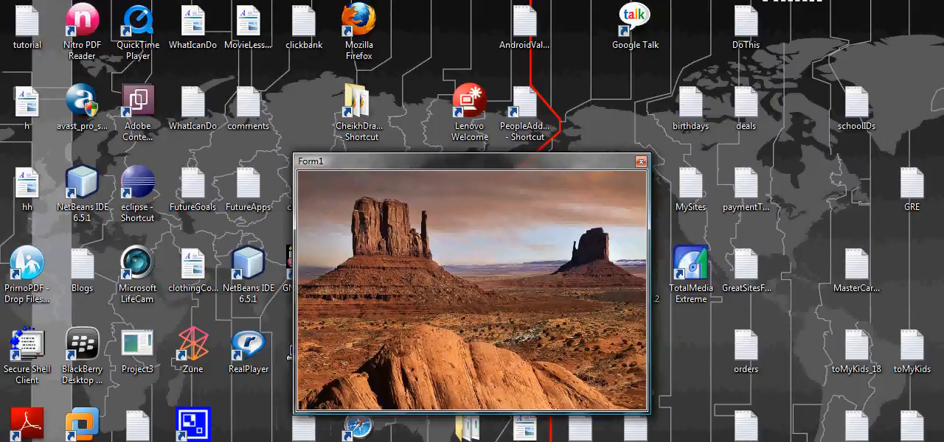
{"action": "left_click", "coordinate": [11, 439]}
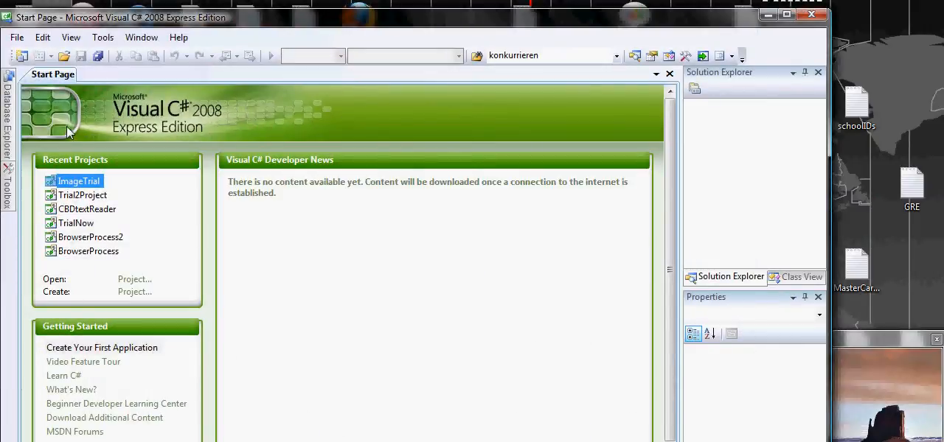
{"action": "mouse_move", "coordinate": [35, 56]}
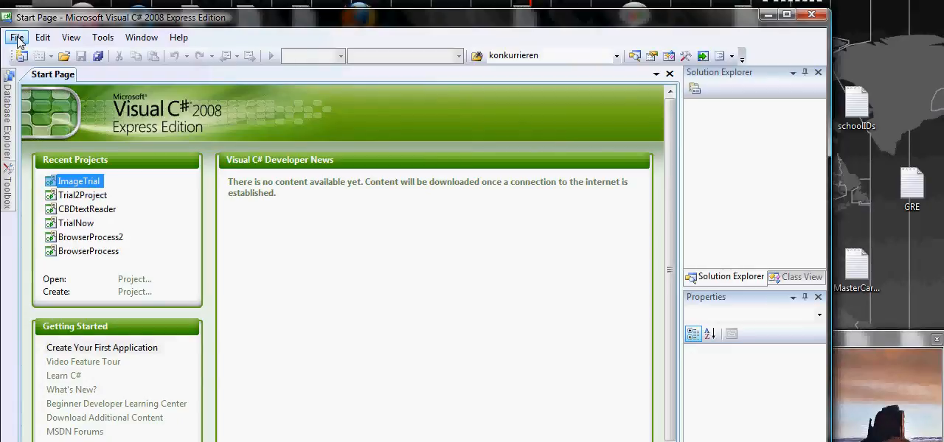
Start a new project from the File menu so the New Project dialog appears.
{"action": "left_click", "coordinate": [16, 37]}
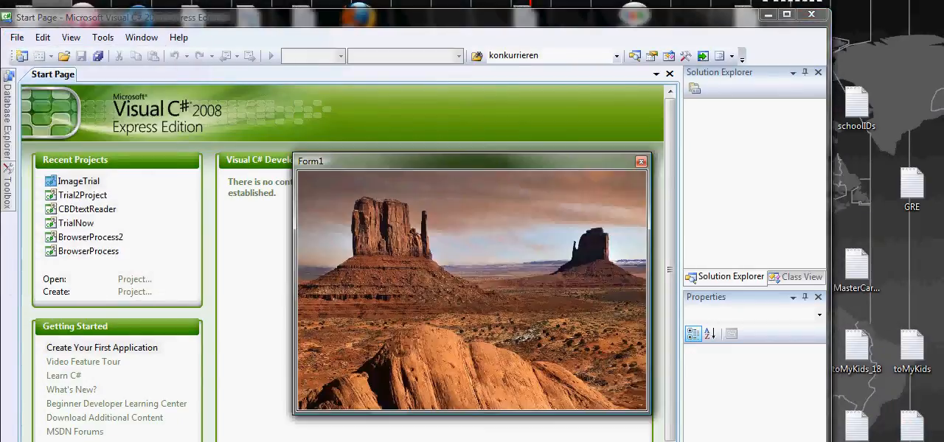
{"action": "left_click", "coordinate": [639, 161]}
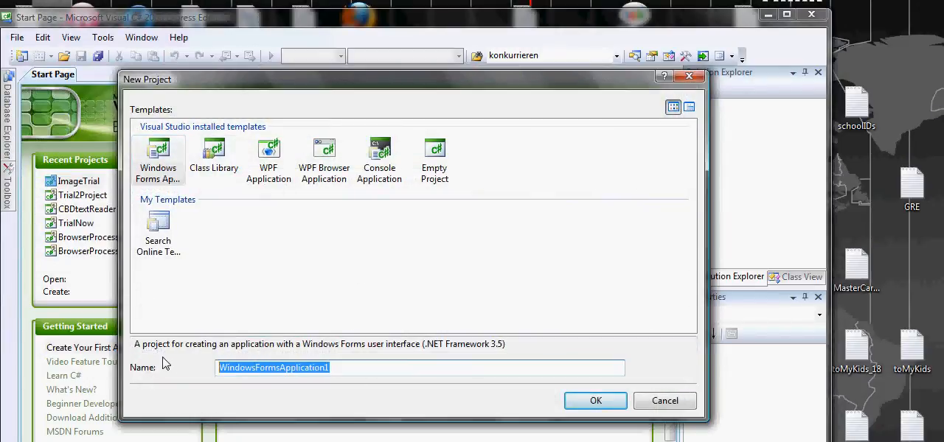
Create a Windows Forms Application project named ScreenSaver1.
{"action": "type", "text": "ScreenSaver1"}
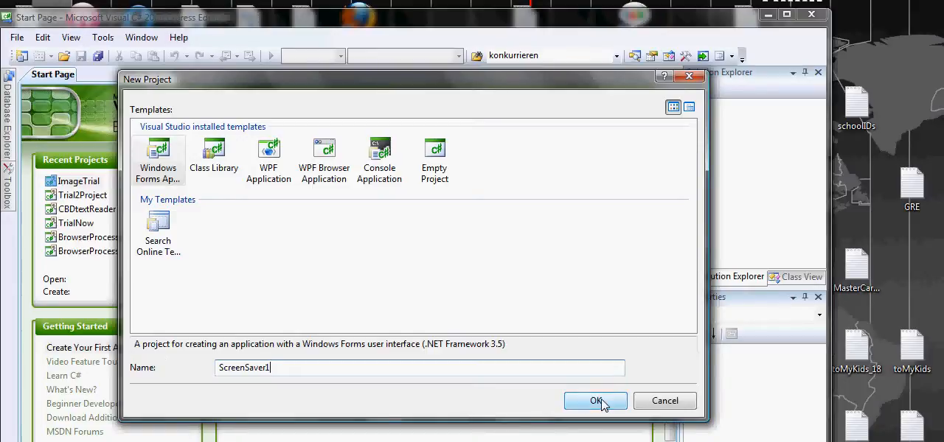
{"action": "left_click", "coordinate": [596, 400]}
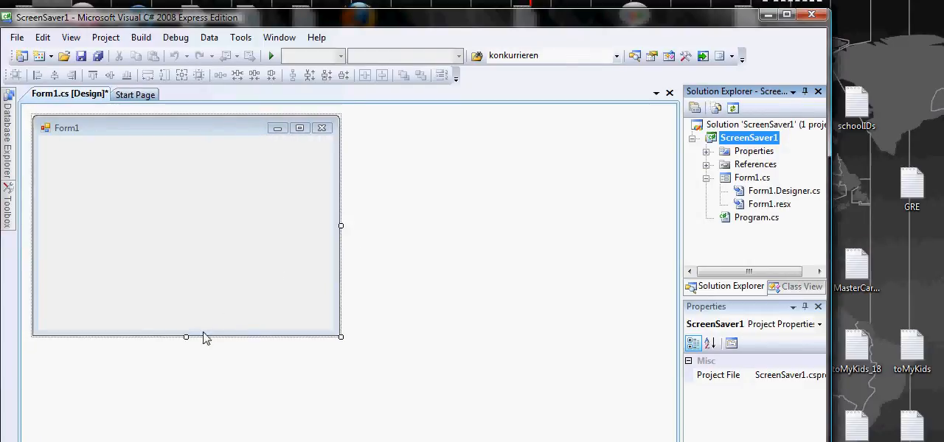
Drag Form1 taller and sort its Properties window alphabetically.
{"action": "left_click_drag", "start_coordinate": [185, 337], "coordinate": [185, 363]}
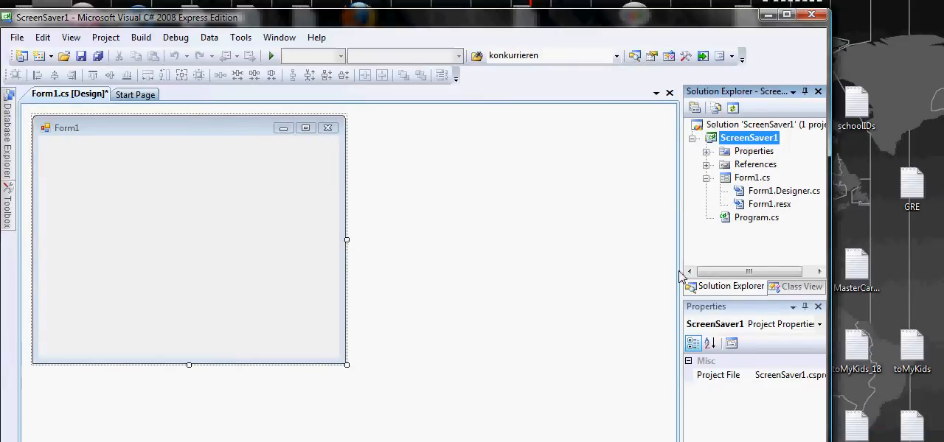
{"action": "mouse_move", "coordinate": [700, 180]}
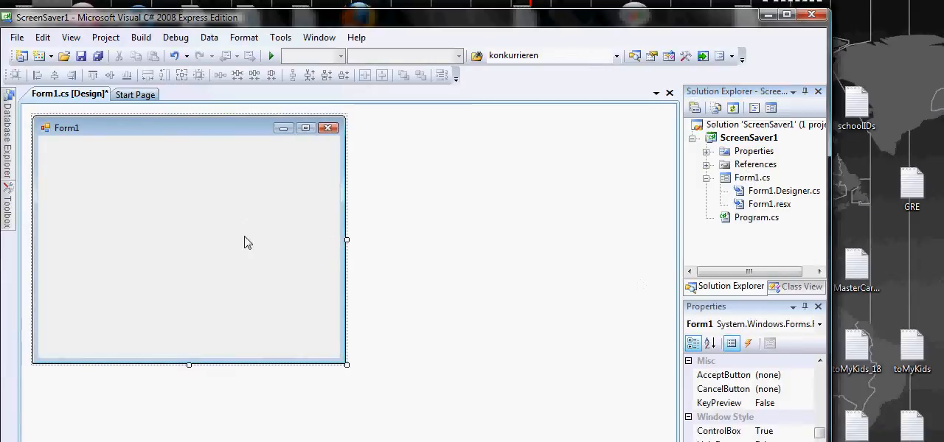
{"action": "mouse_move", "coordinate": [163, 223]}
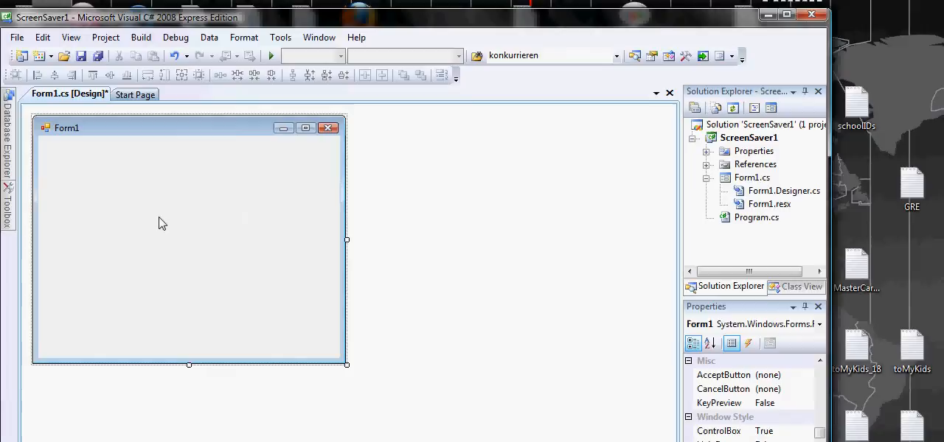
{"action": "mouse_move", "coordinate": [748, 407]}
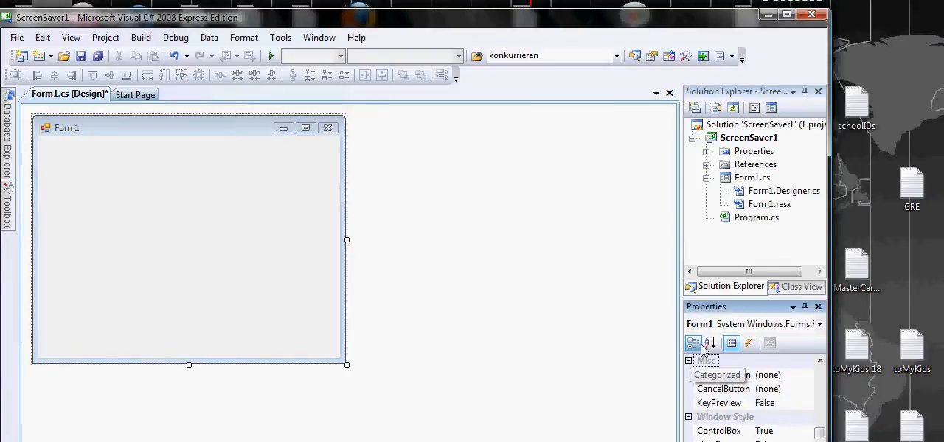
{"action": "left_click", "coordinate": [709, 343]}
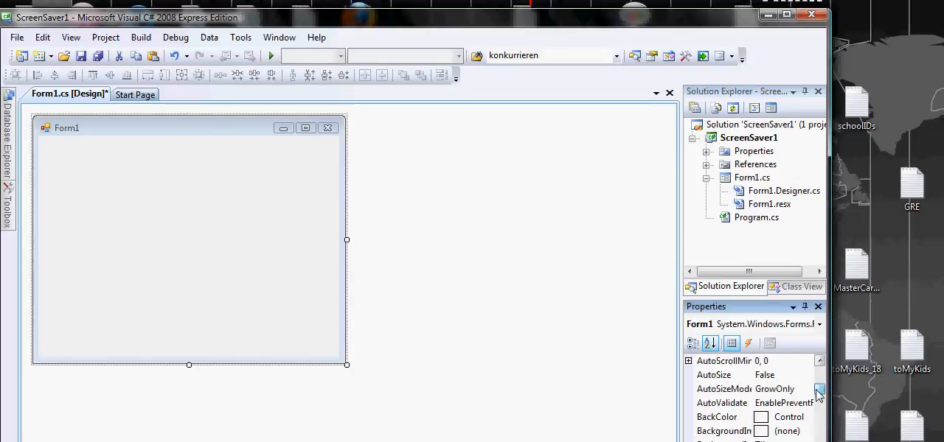
Import five Sample Pictures into Resources and set Forest as Form1's BackgroundImage.
{"action": "left_click", "coordinate": [723, 431]}
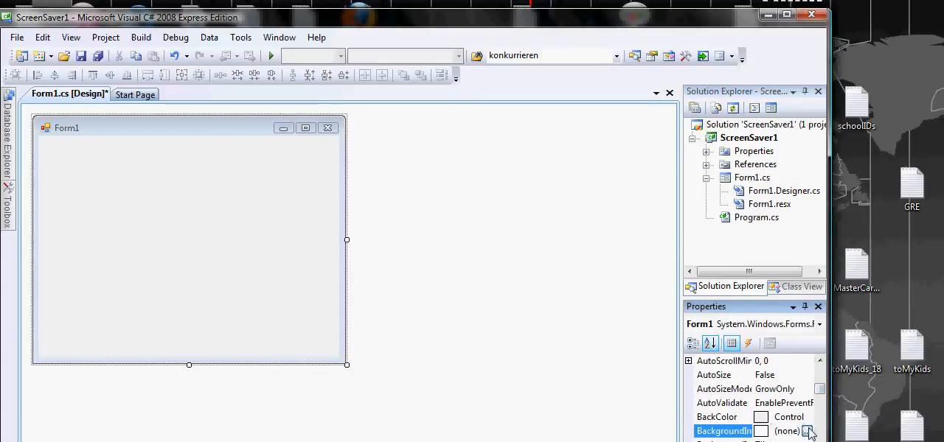
{"action": "left_click", "coordinate": [810, 432]}
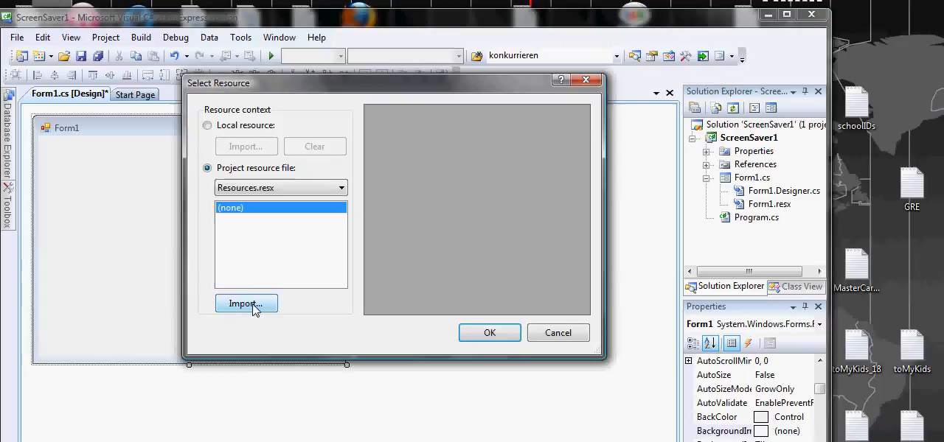
{"action": "left_click", "coordinate": [246, 303]}
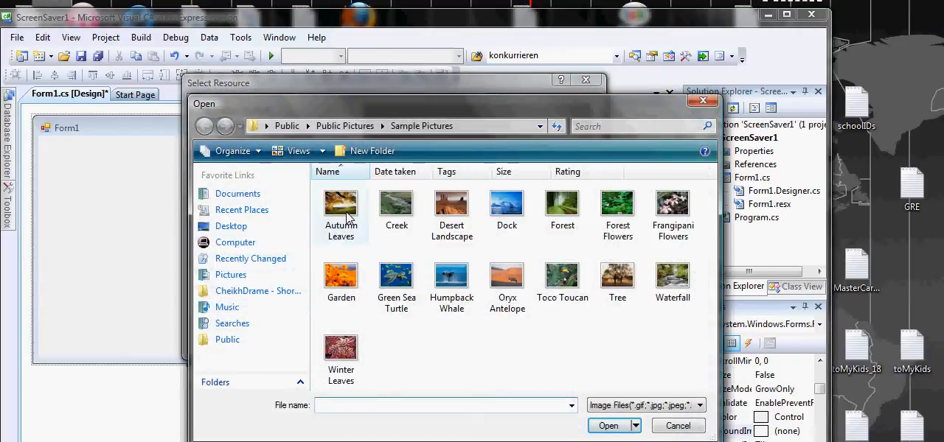
{"action": "mouse_move", "coordinate": [590, 246]}
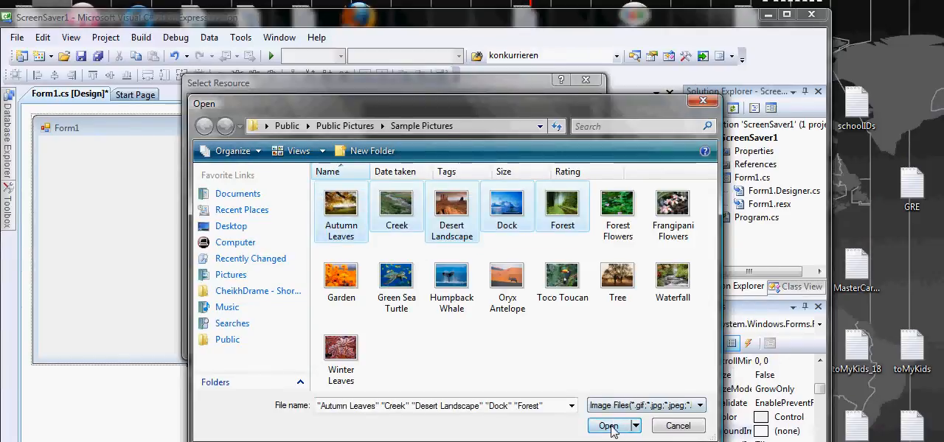
{"action": "left_click", "coordinate": [609, 426]}
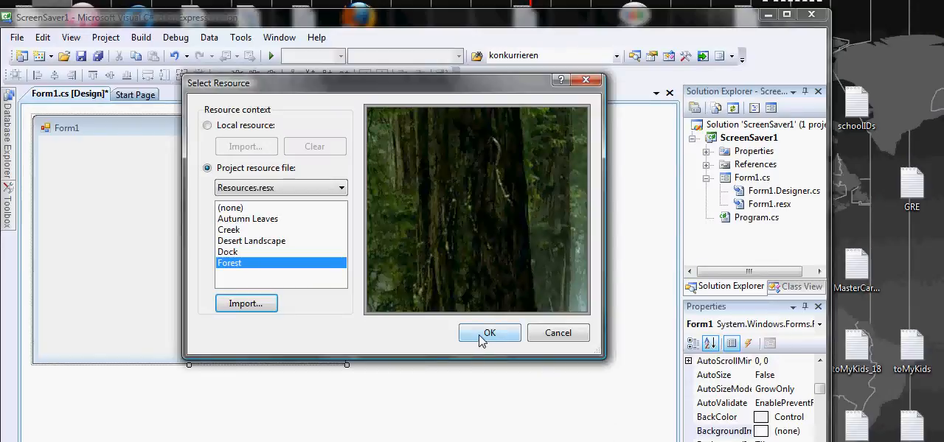
{"action": "left_click", "coordinate": [490, 333]}
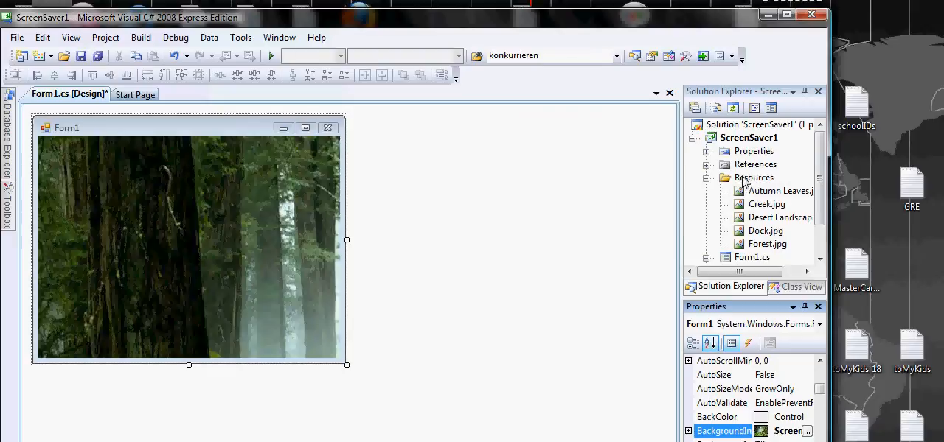
{"action": "mouse_move", "coordinate": [774, 257]}
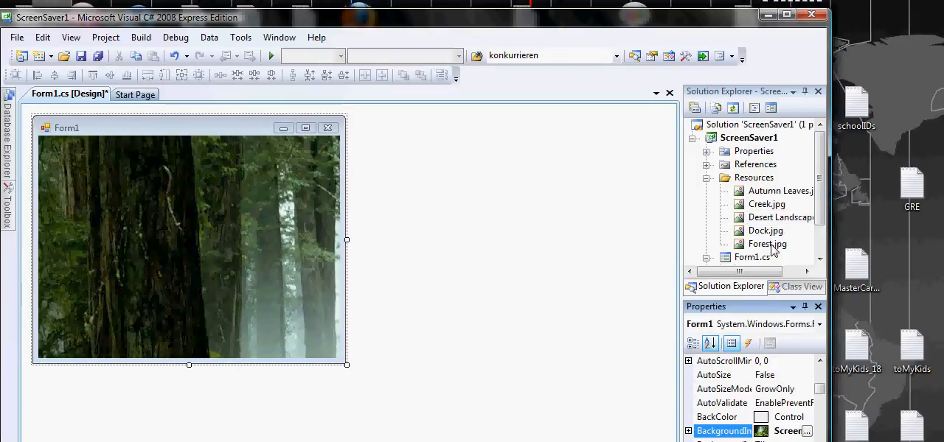
{"action": "mouse_move", "coordinate": [801, 424]}
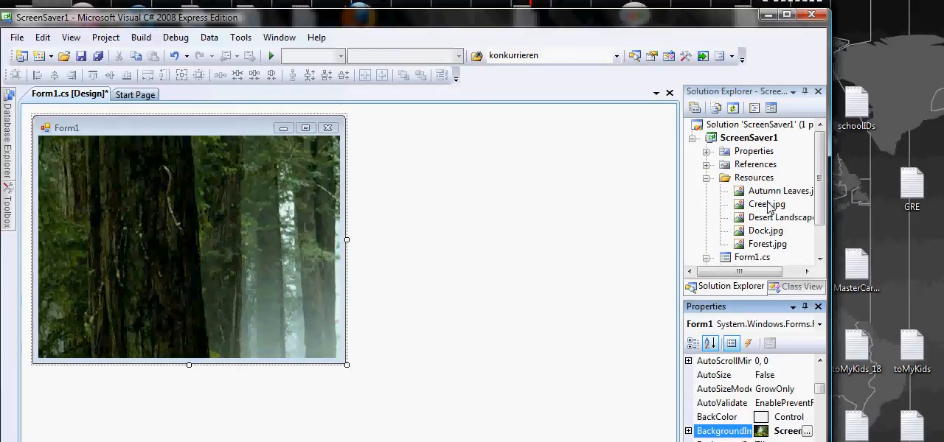
{"action": "mouse_move", "coordinate": [779, 193]}
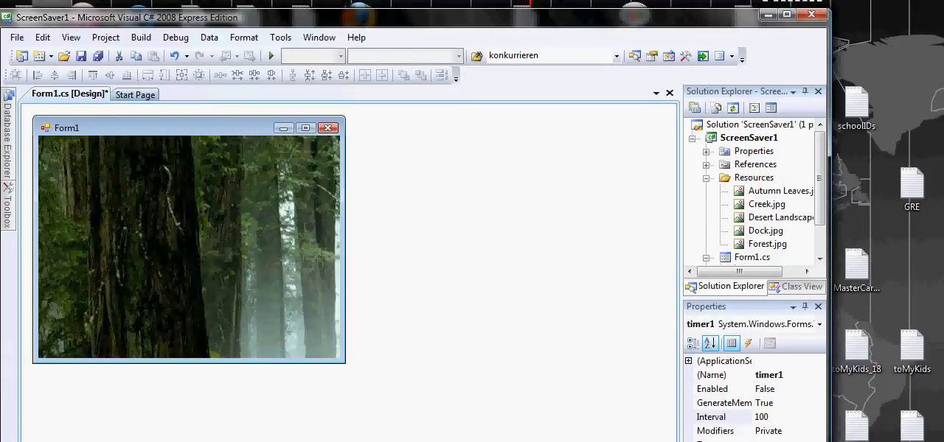
Generate an empty Tick event handler for timer1.
{"action": "left_click", "coordinate": [65, 418]}
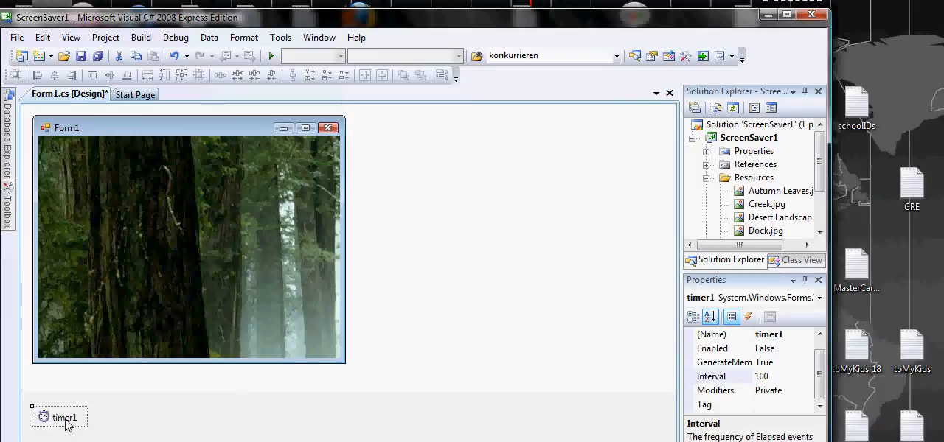
{"action": "mouse_move", "coordinate": [87, 422]}
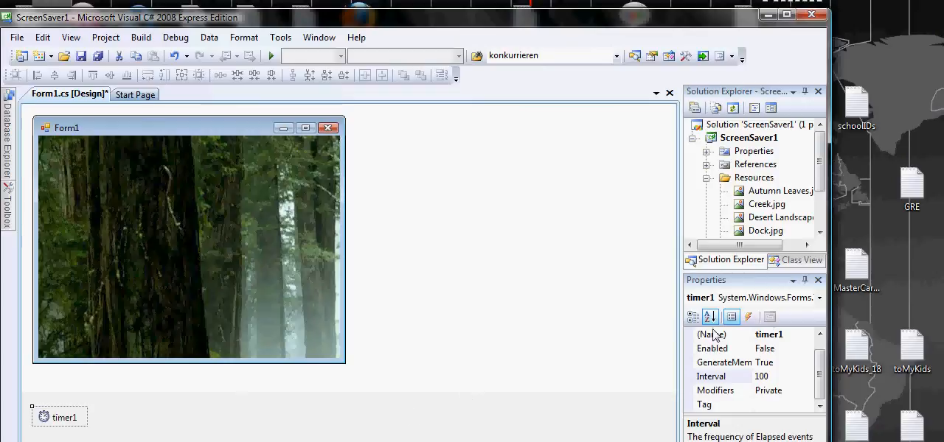
{"action": "mouse_move", "coordinate": [749, 317]}
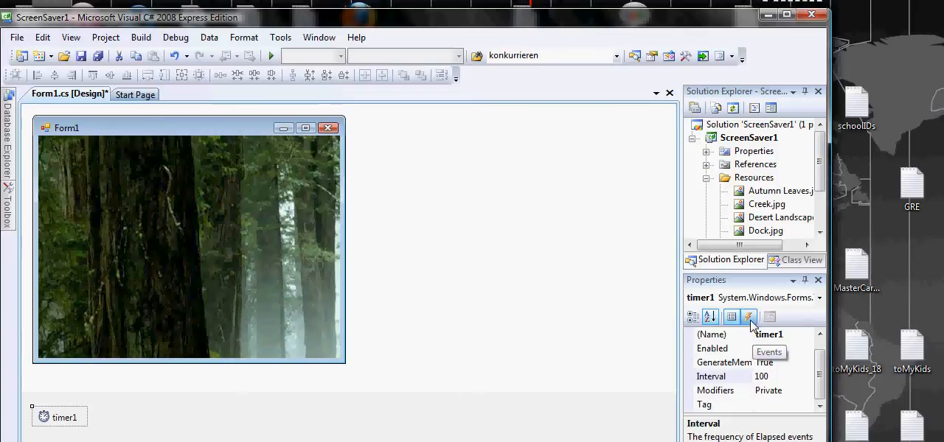
{"action": "left_click", "coordinate": [748, 316]}
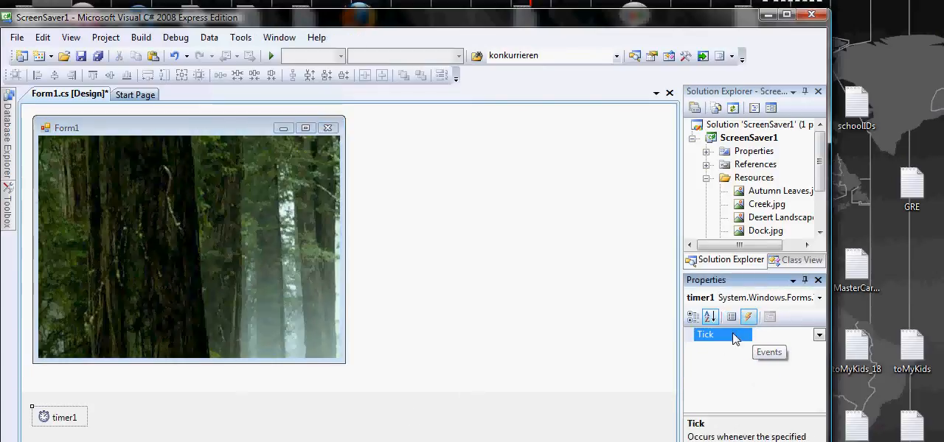
{"action": "double_click", "coordinate": [719, 334]}
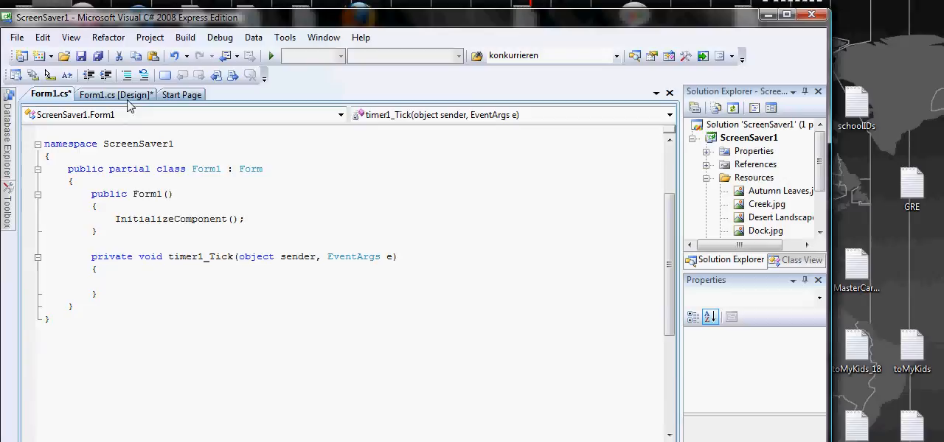
Generate an empty Load event handler for Form1 and return to the designer.
{"action": "left_click", "coordinate": [112, 94]}
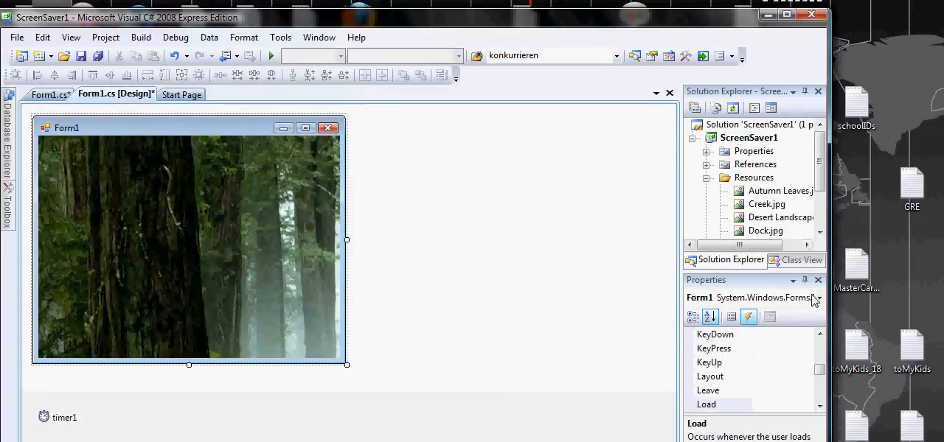
{"action": "left_click", "coordinate": [706, 404]}
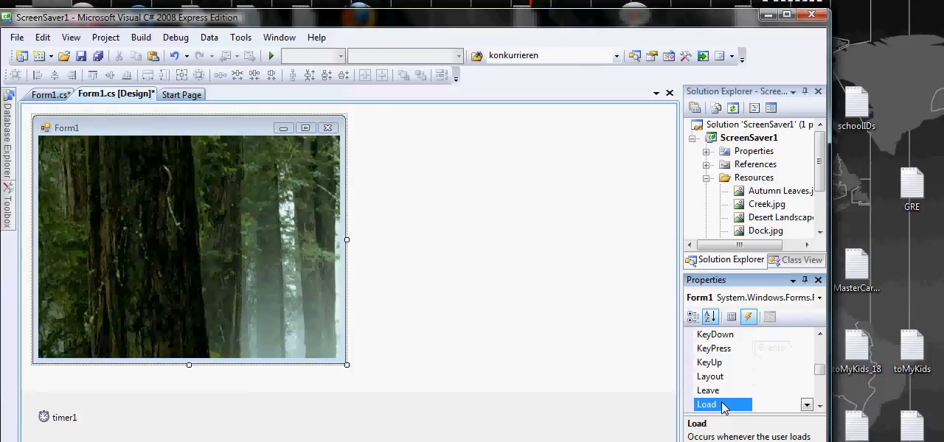
{"action": "double_click", "coordinate": [706, 405]}
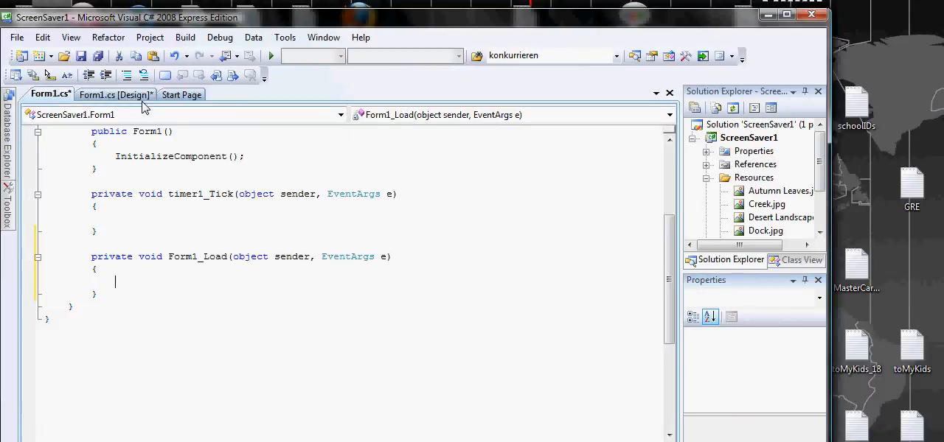
{"action": "left_click", "coordinate": [115, 94]}
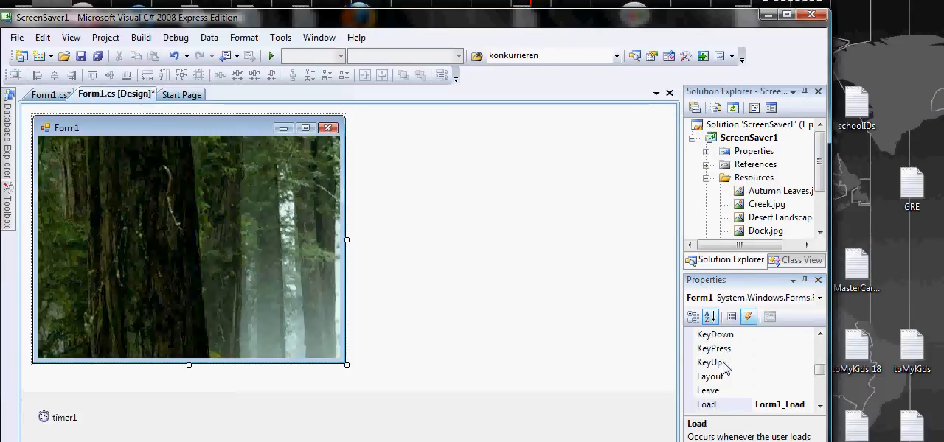
Generate an empty Form1_Click event handler from the form's Events list.
{"action": "left_click", "coordinate": [748, 317]}
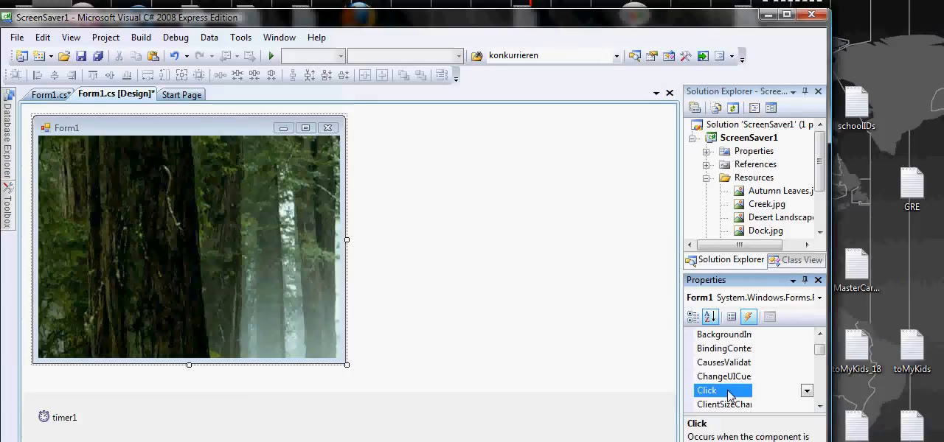
{"action": "double_click", "coordinate": [706, 390]}
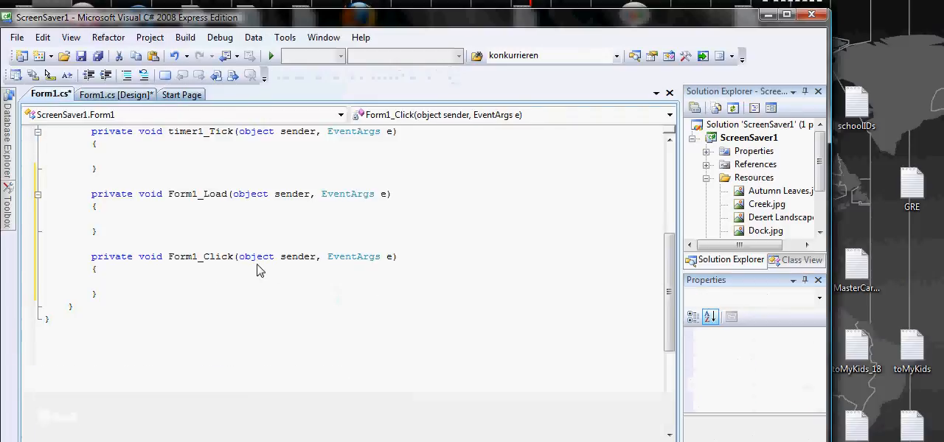
Test-run the form with F5, close the running window and return to Form1's designer.
{"action": "left_click", "coordinate": [115, 282]}
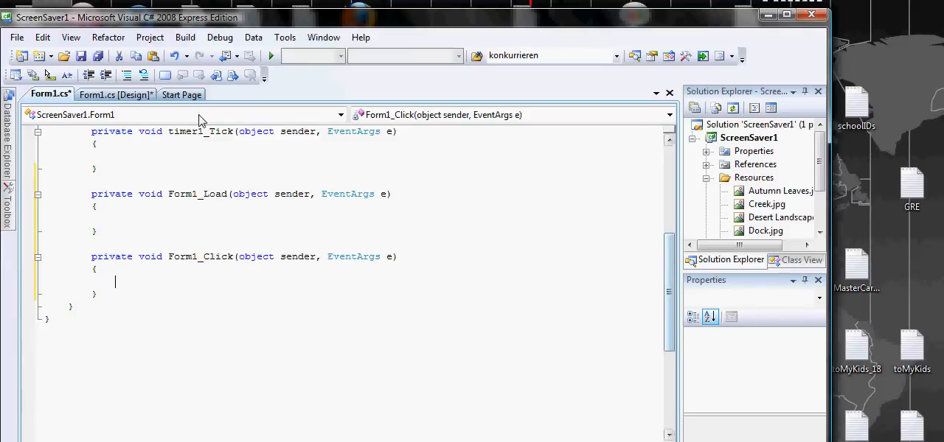
{"action": "mouse_move", "coordinate": [129, 172]}
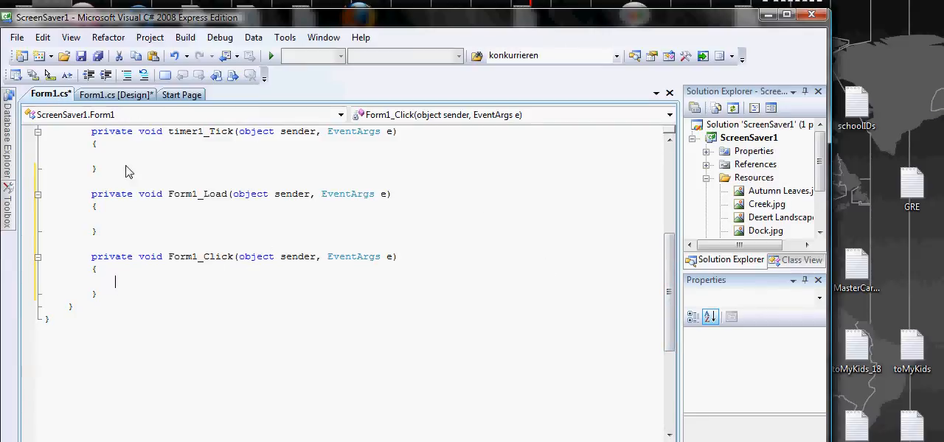
{"action": "scroll", "scroll_direction": "up", "scroll_amount": 3}
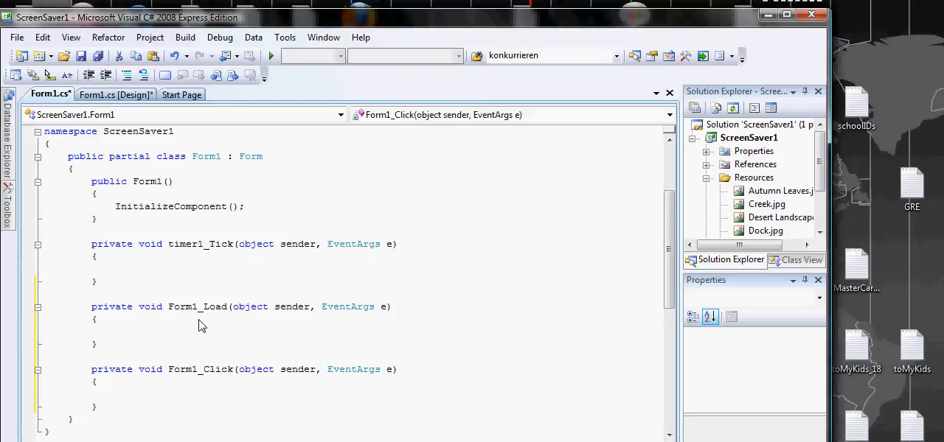
{"action": "mouse_move", "coordinate": [170, 213]}
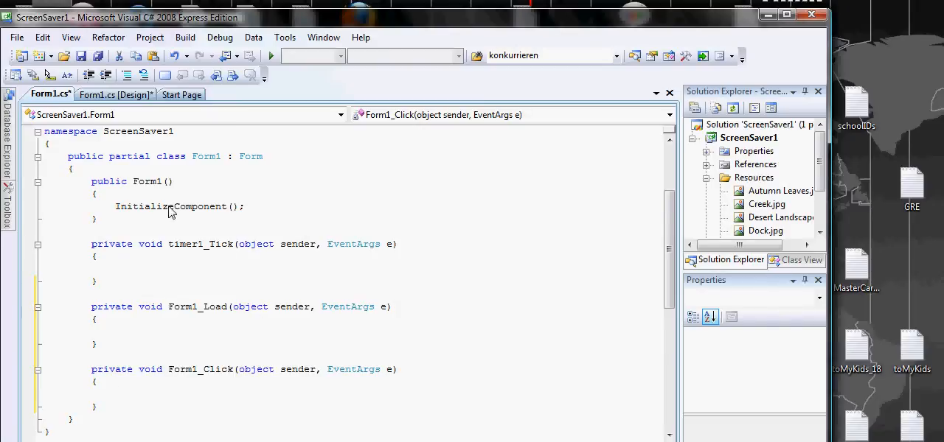
{"action": "left_click", "coordinate": [112, 94]}
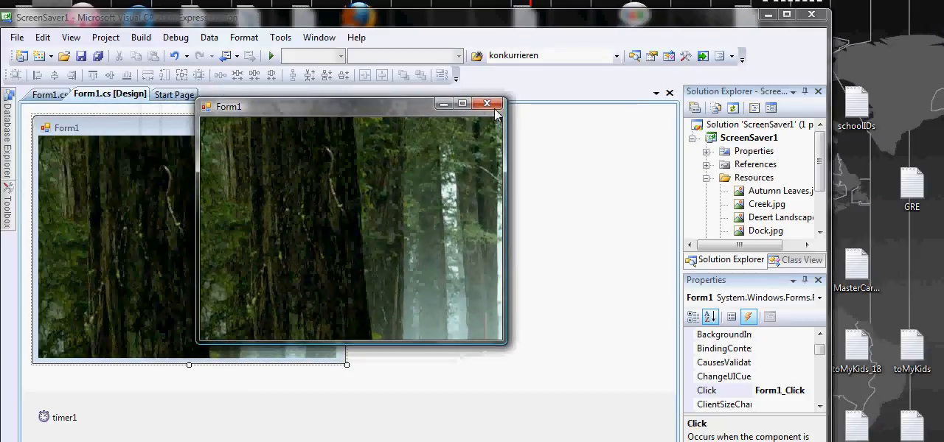
{"action": "left_click", "coordinate": [487, 103]}
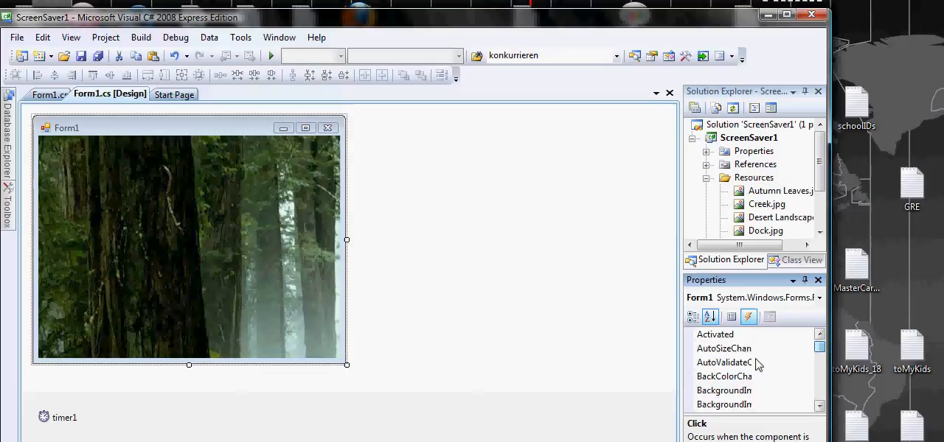
{"action": "left_click", "coordinate": [723, 404]}
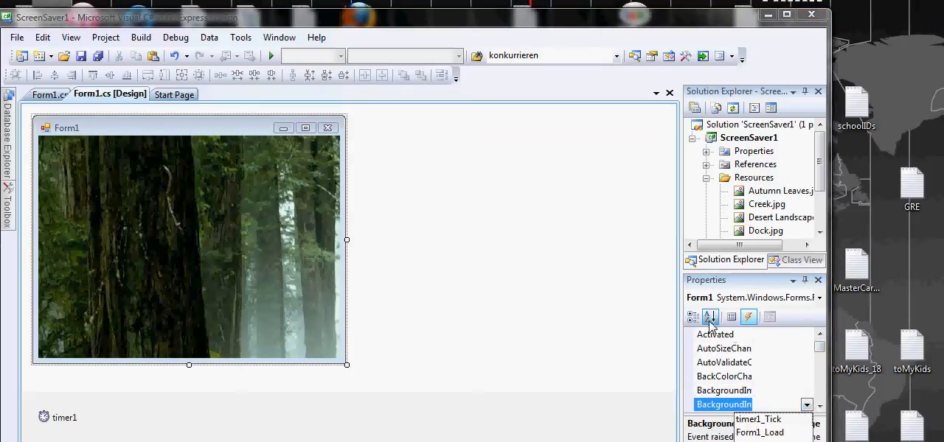
Set Form1's BackgroundImageLayout to Stretch so the forest picture fills the form.
{"action": "left_click", "coordinate": [732, 317]}
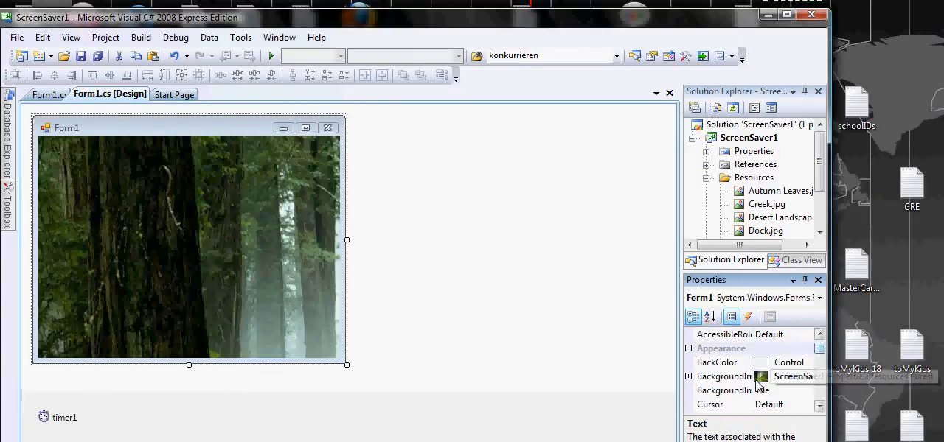
{"action": "left_click", "coordinate": [809, 391]}
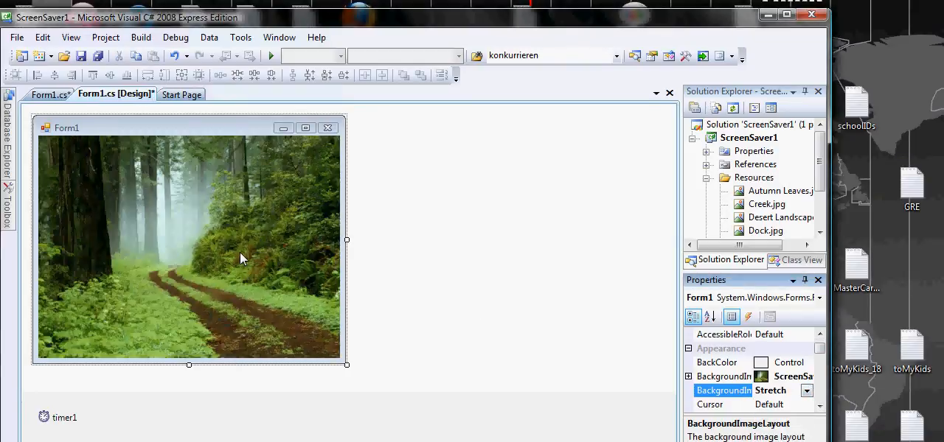
{"action": "mouse_move", "coordinate": [70, 175]}
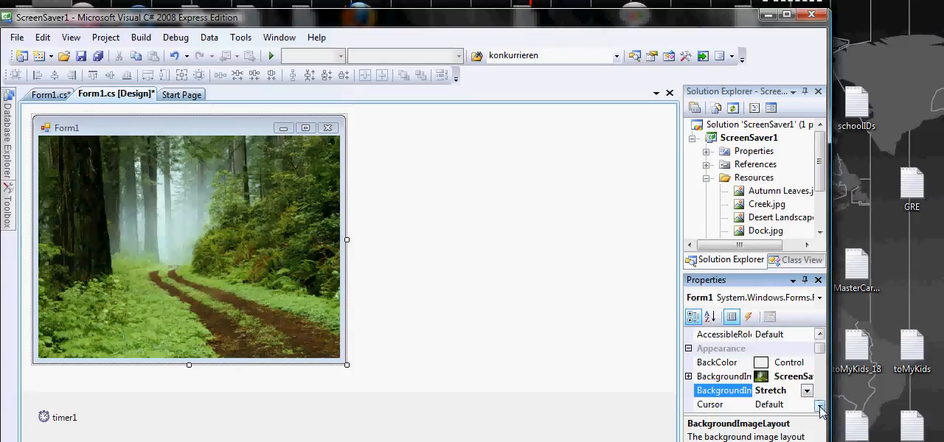
{"action": "scroll", "scroll_direction": "down", "scroll_amount": 3}
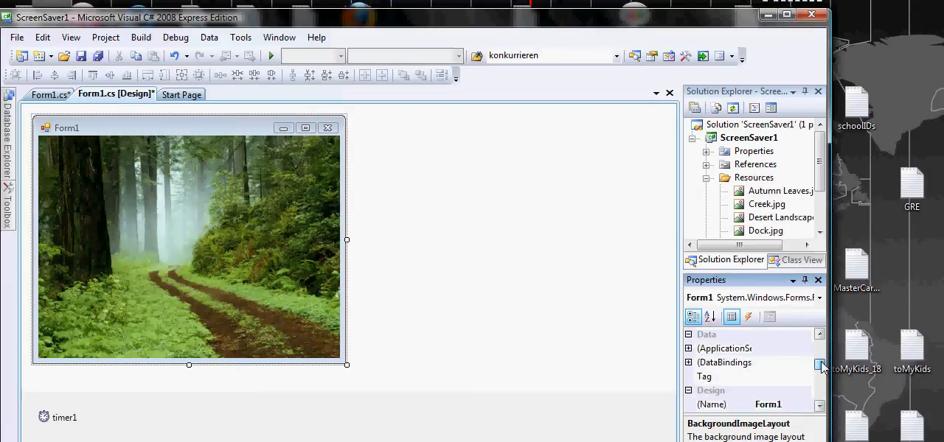
Set Form1's FormBorderStyle to FixedDialog so it cannot be resized.
{"action": "left_click", "coordinate": [732, 316]}
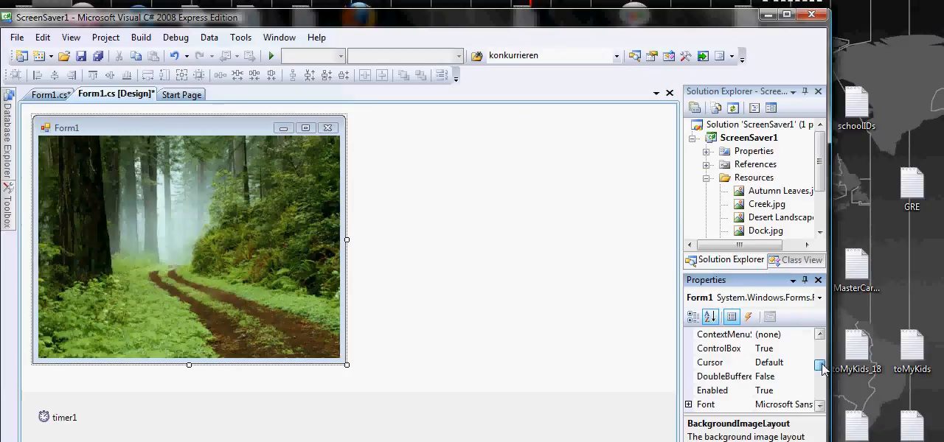
{"action": "scroll", "scroll_direction": "down", "scroll_amount": 3}
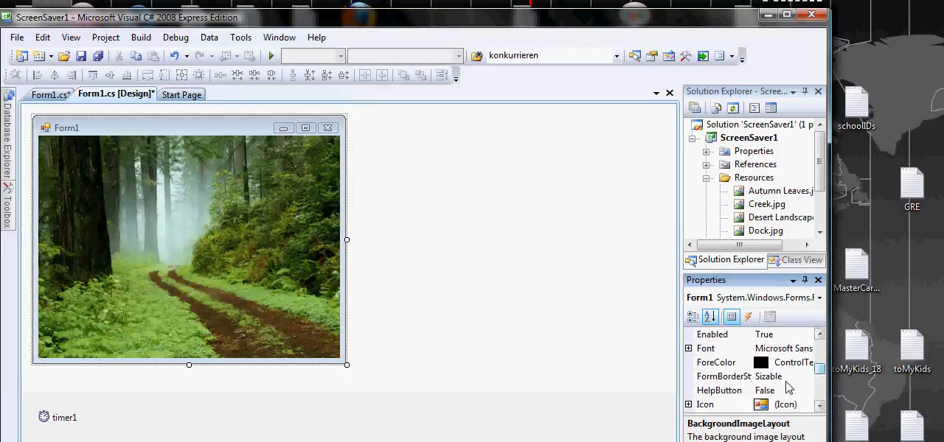
{"action": "left_click", "coordinate": [722, 376]}
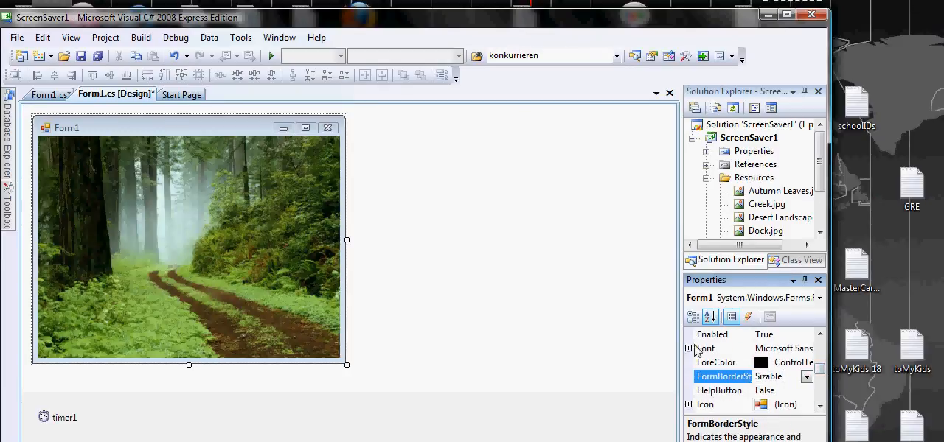
{"action": "mouse_move", "coordinate": [173, 140]}
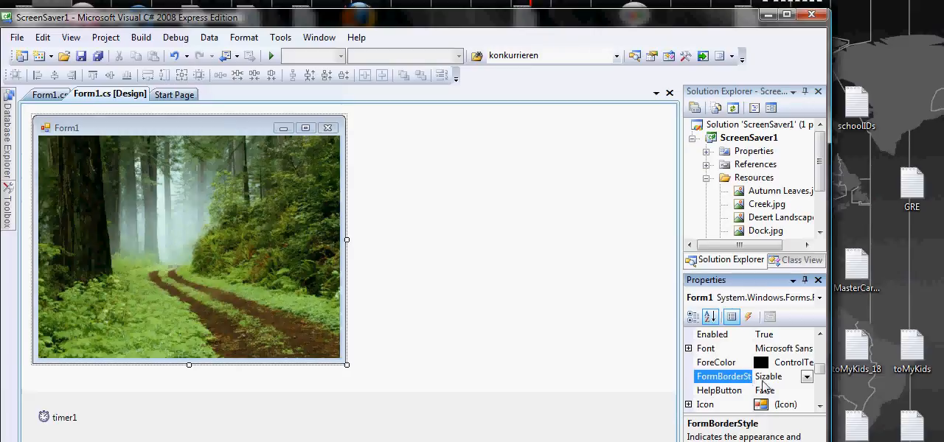
{"action": "left_click", "coordinate": [806, 376]}
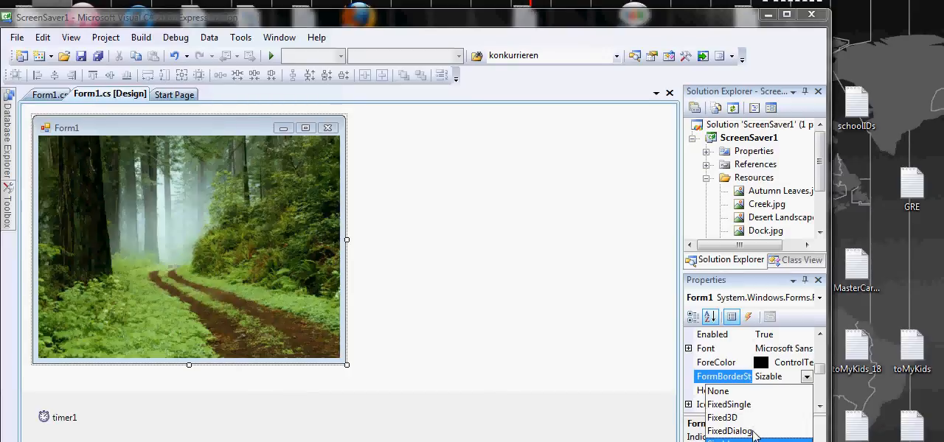
{"action": "left_click", "coordinate": [730, 431]}
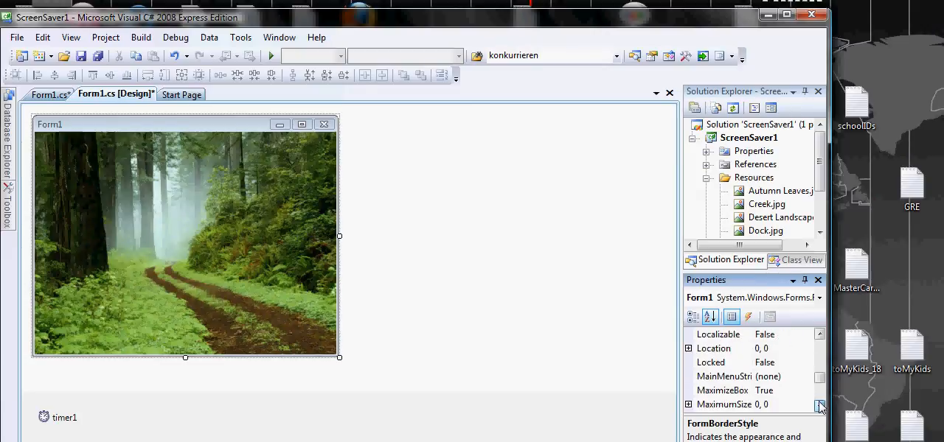
Set Form1's MaximizeBox and MinimizeBox properties to False.
{"action": "left_click", "coordinate": [722, 376]}
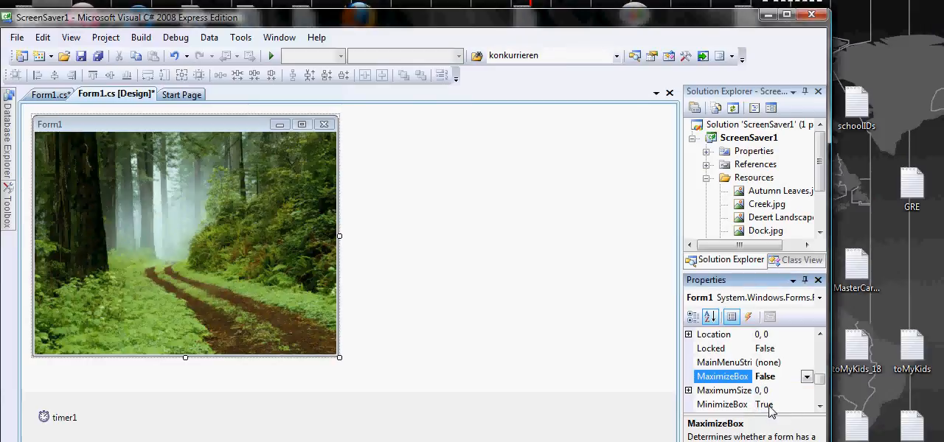
{"action": "left_click", "coordinate": [721, 404]}
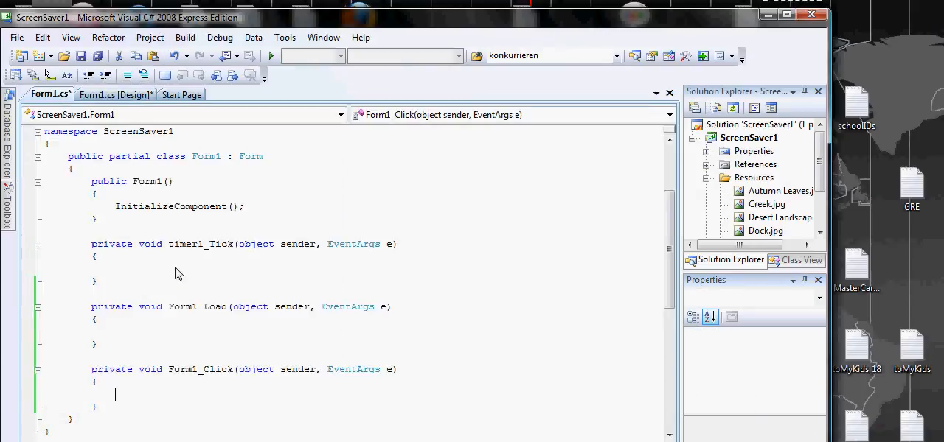
{"action": "mouse_move", "coordinate": [150, 345]}
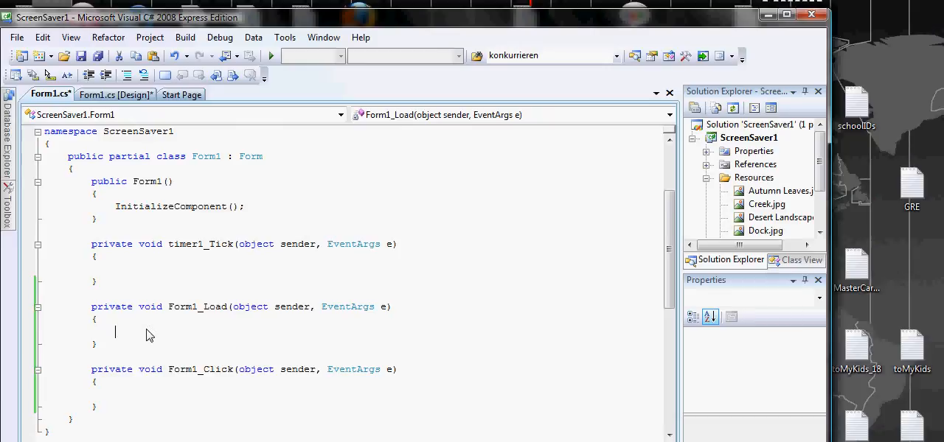
Add this.MaximumSize = this.Size; to the Form1_Load handler via IntelliSense.
{"action": "type", "text": "this."}
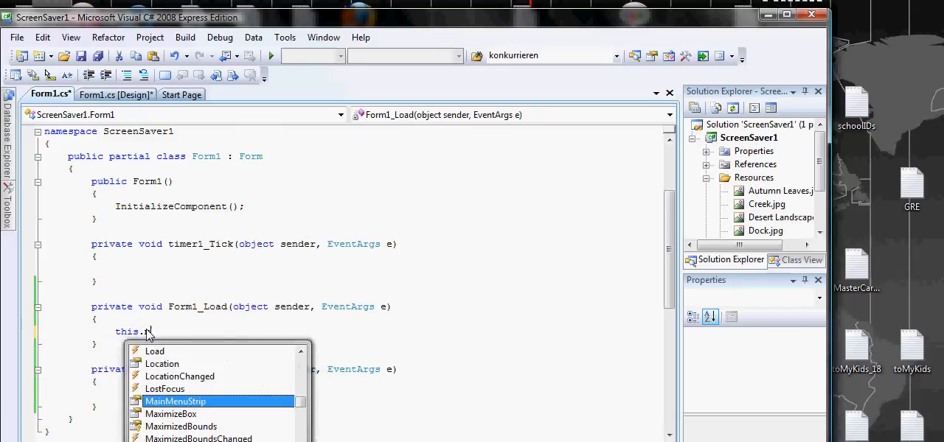
{"action": "type", "text": "aximumSize="}
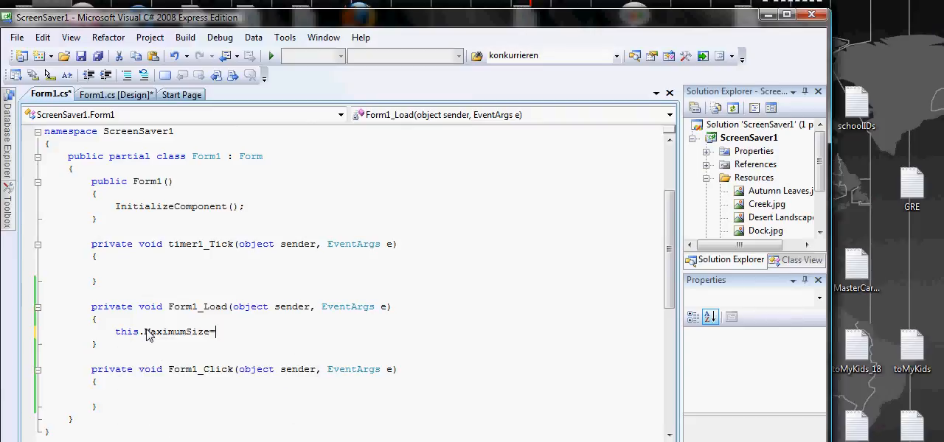
{"action": "type", "text": "this.size;"}
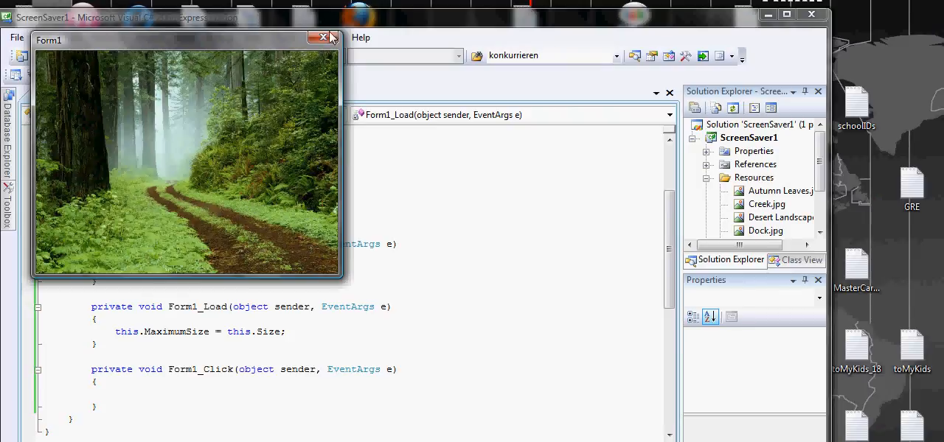
{"action": "mouse_move", "coordinate": [291, 40]}
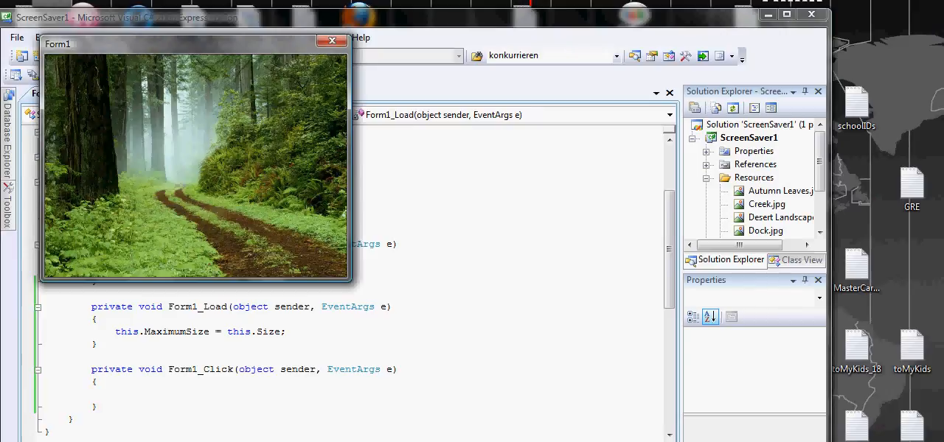
End the test run by closing the running Form1 window.
{"action": "left_click", "coordinate": [331, 41]}
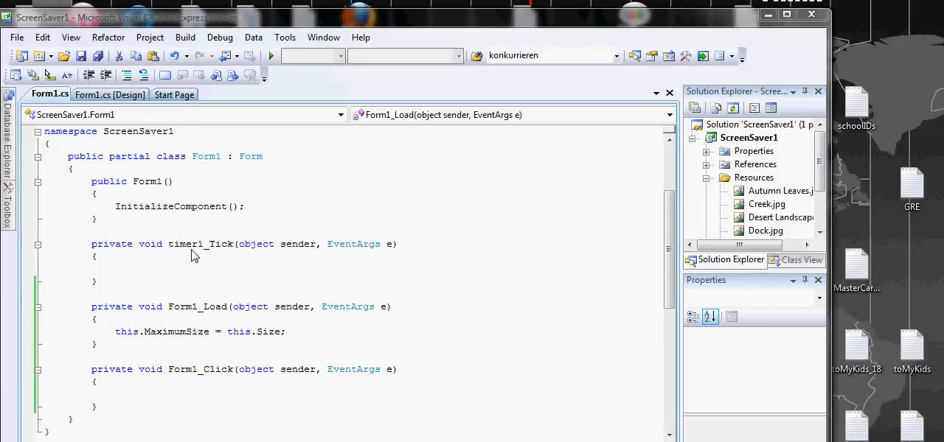
{"action": "mouse_move", "coordinate": [191, 252]}
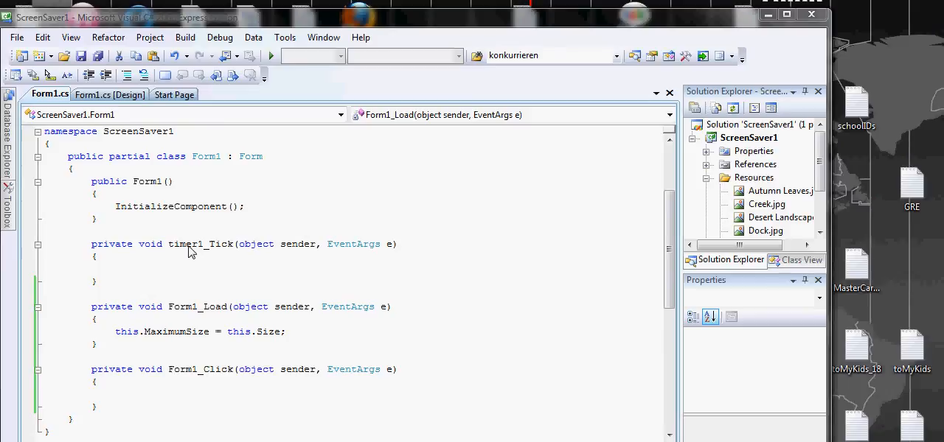
{"action": "mouse_move", "coordinate": [652, 195]}
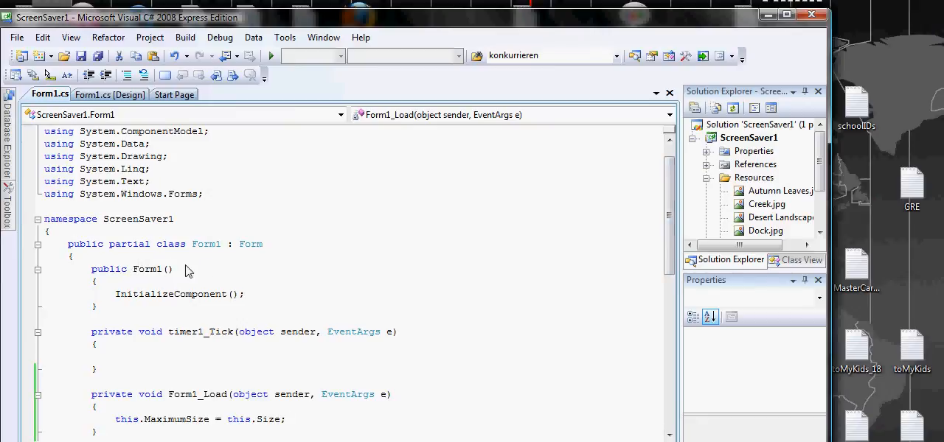
{"action": "mouse_move", "coordinate": [791, 233]}
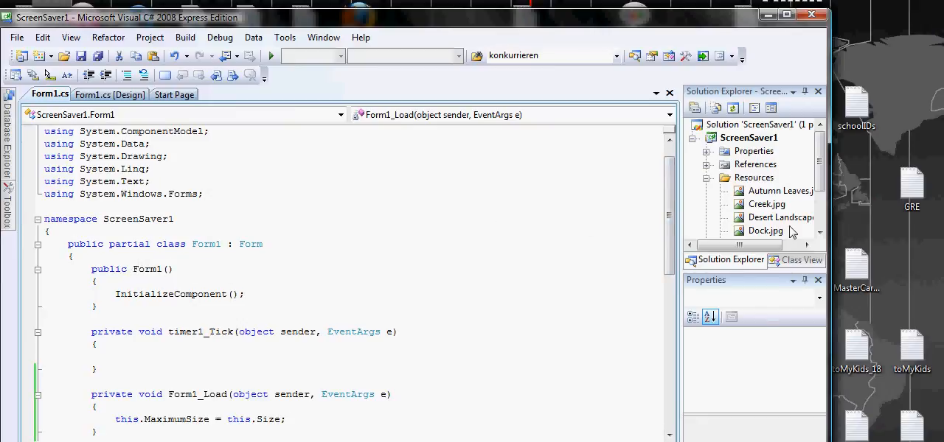